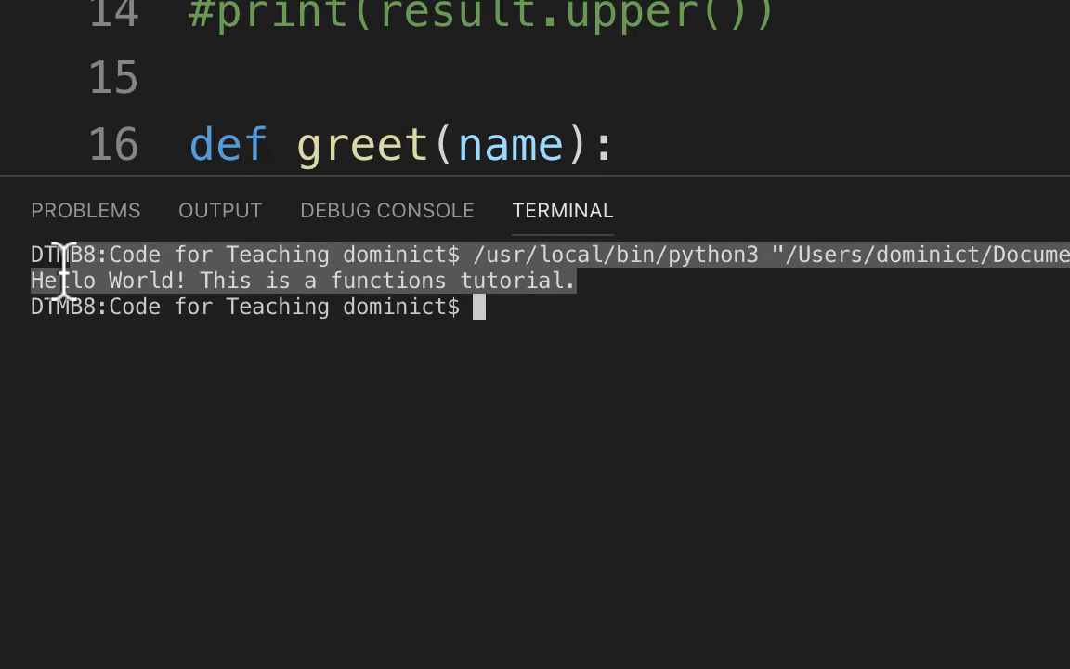
mouse_move(331, 334)
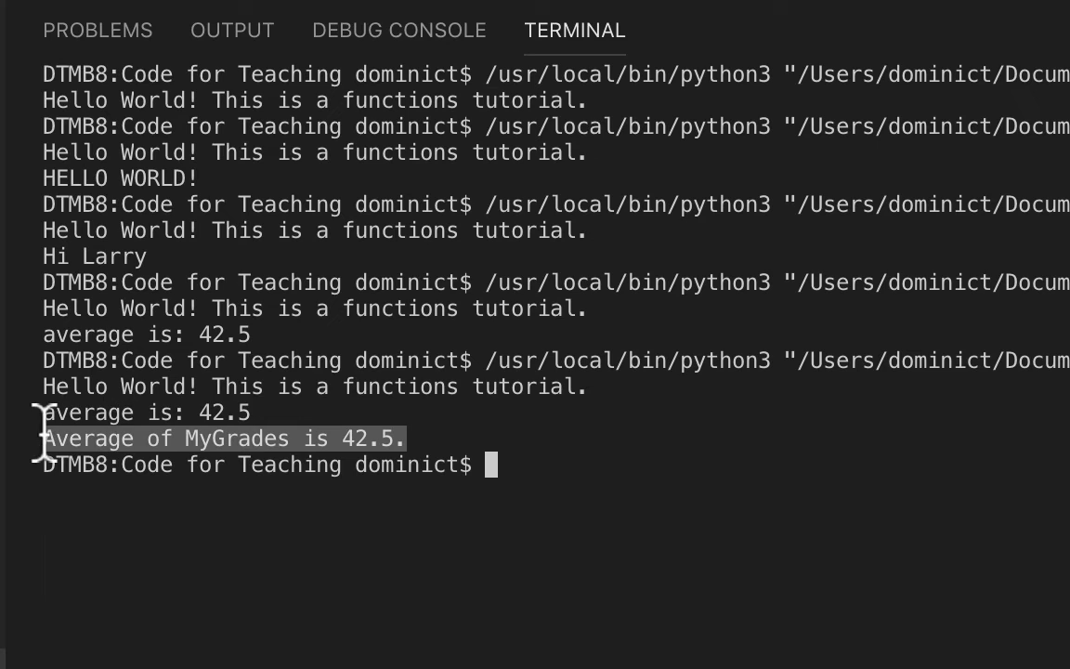
mouse_move(622, 530)
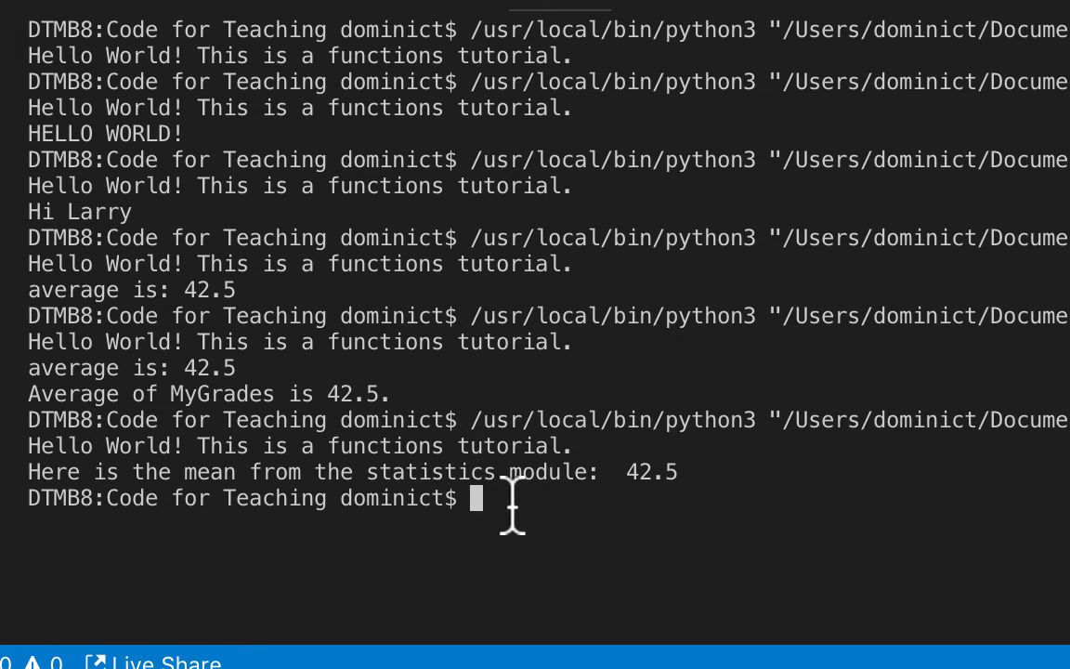
Start interactive Python, import statistics, and display help(statistics).
text(python)
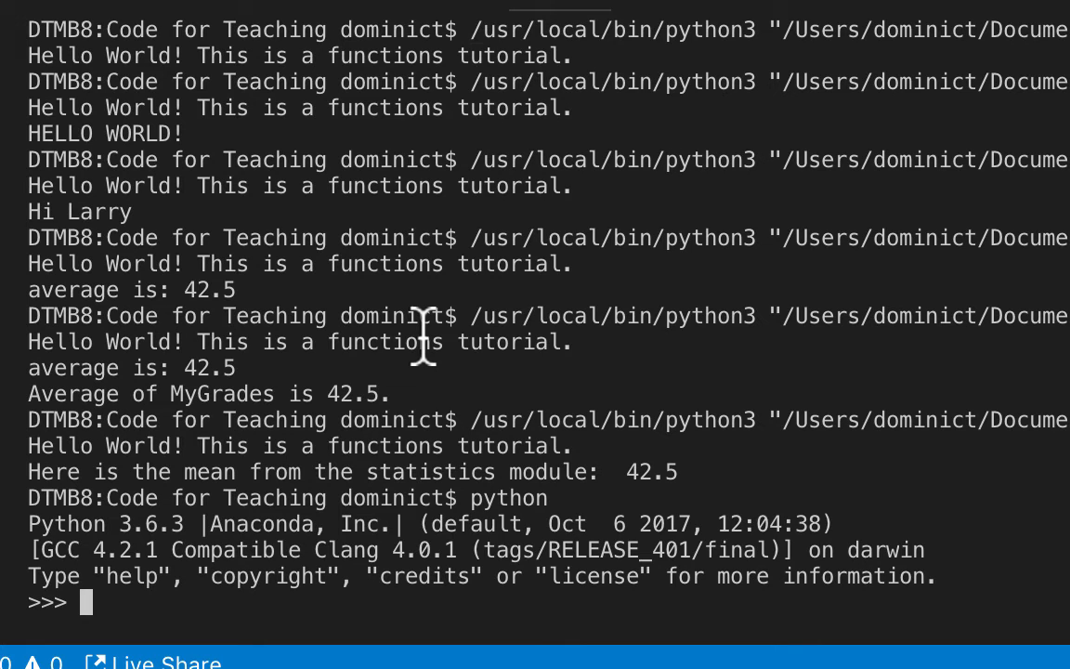
text(import)
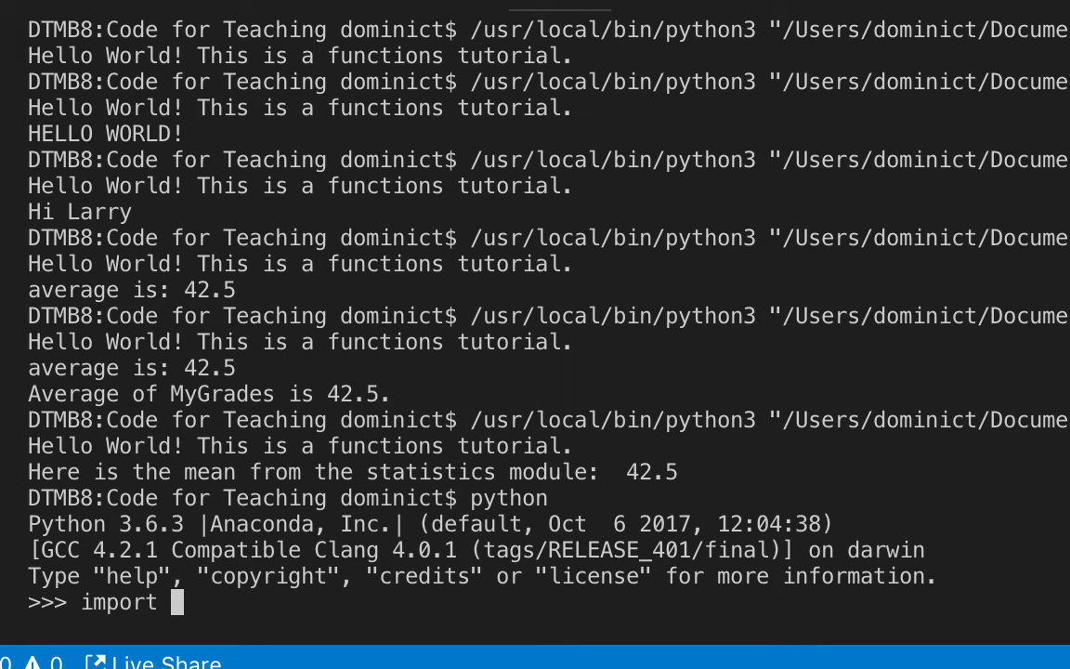
text(statistics)
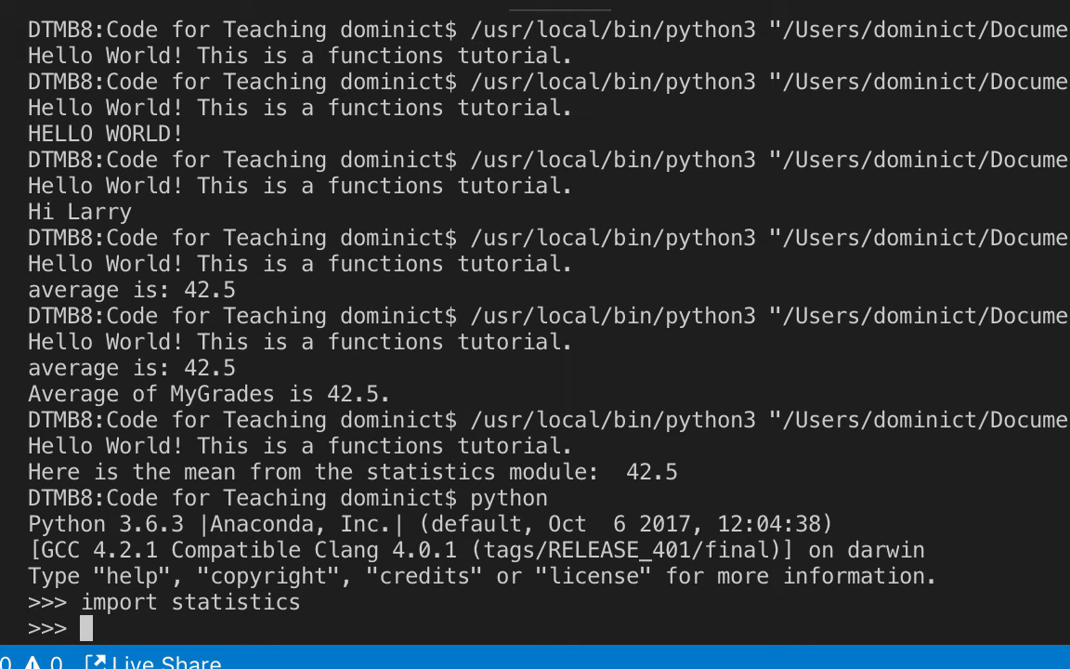
text(help(sta)
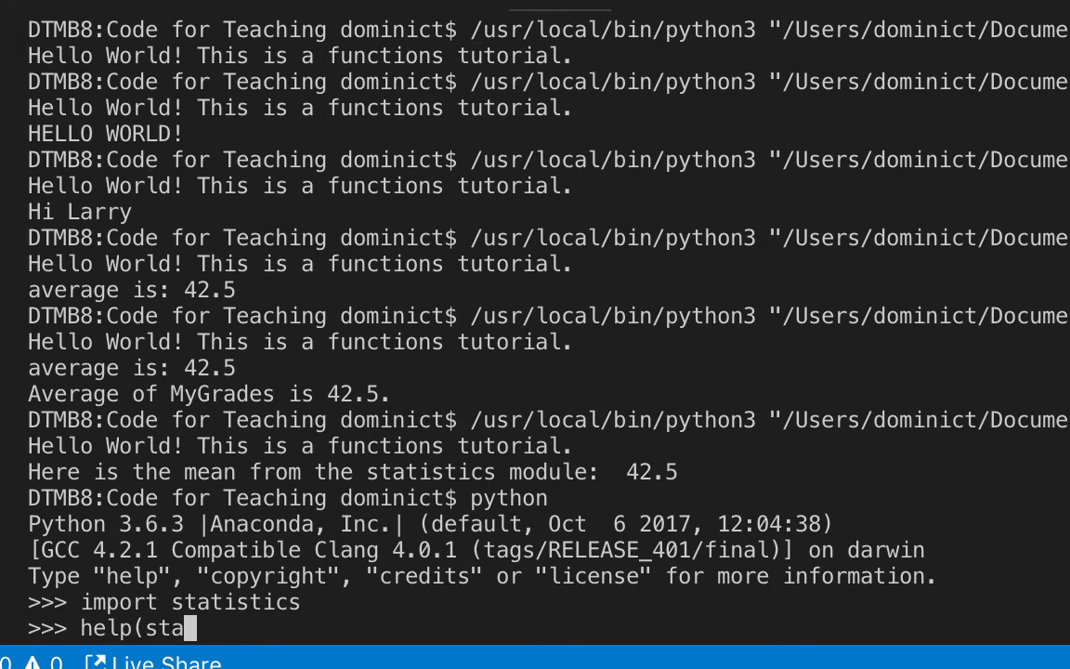
text(tis)
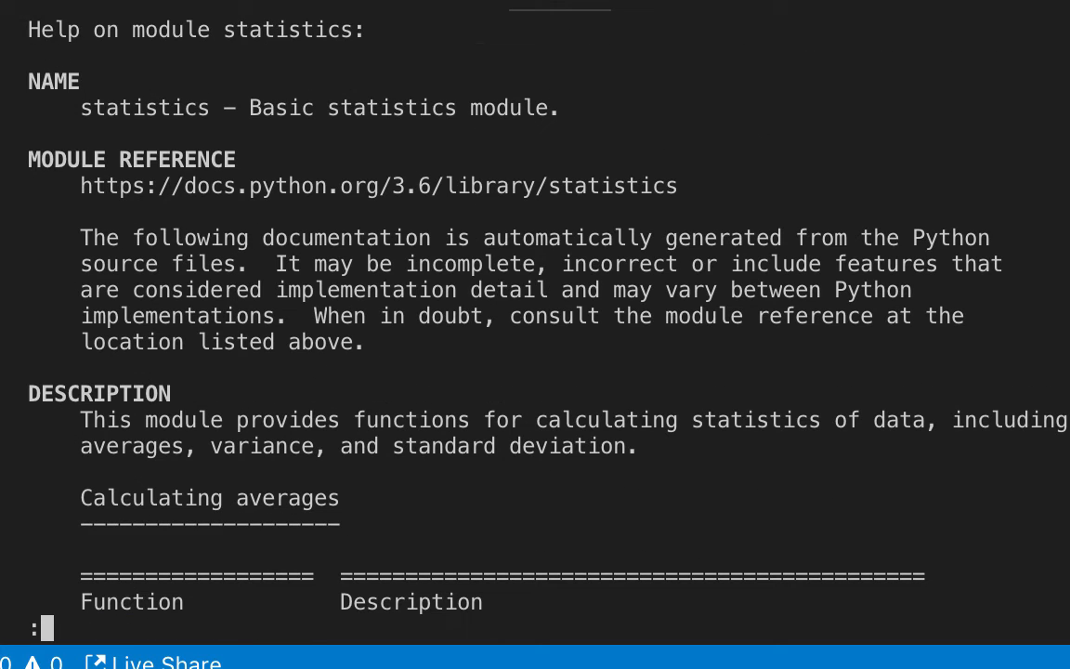
Scroll the statistics help down through stdev and variance to the end.
scroll(down, 3)
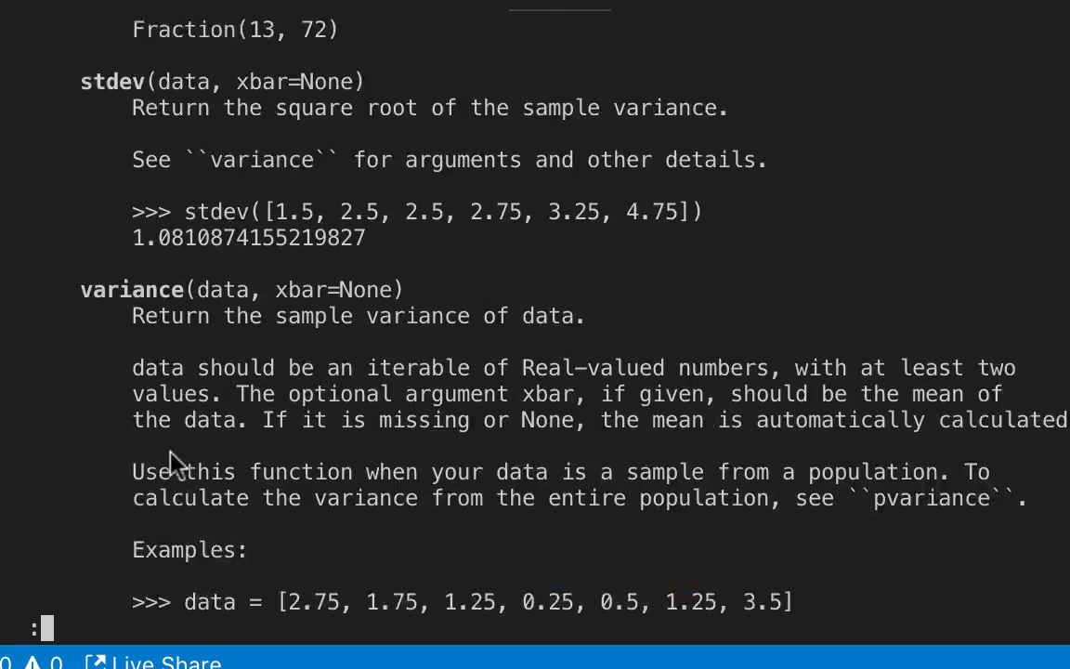
scroll(down, 3)
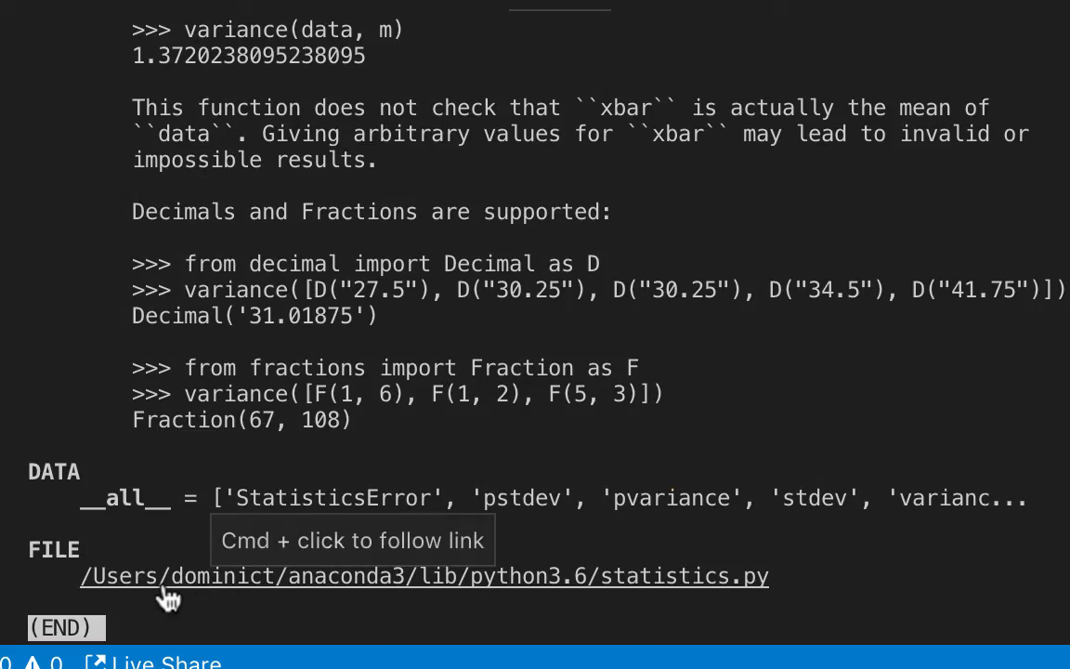
mouse_move(193, 599)
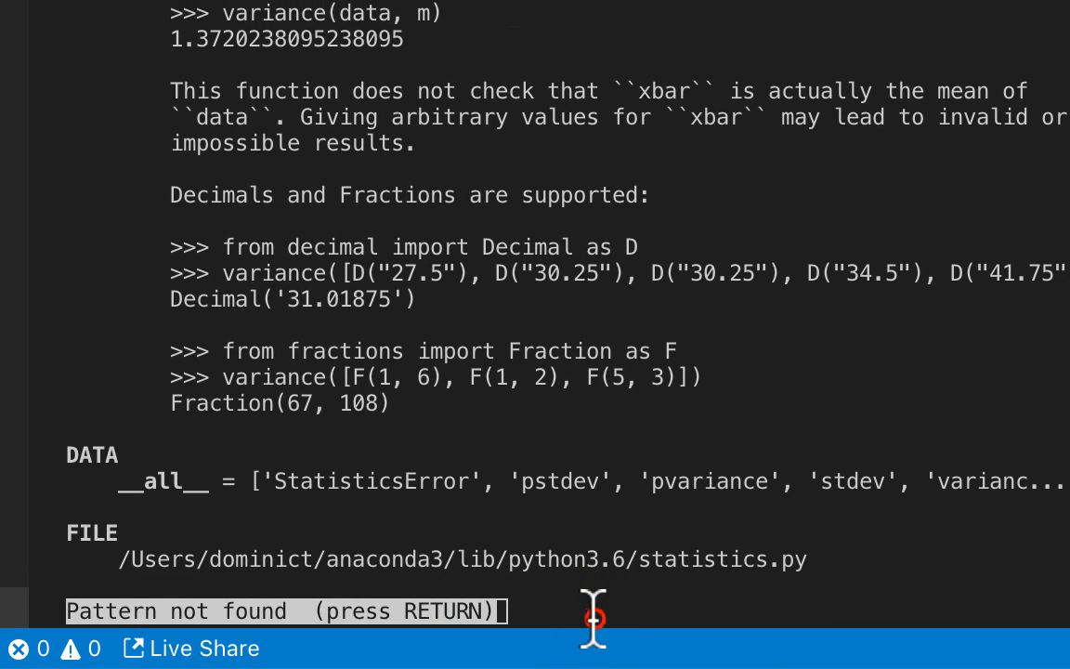
Exit the help and Python, run the script, and select the four printed words.
key(Return)
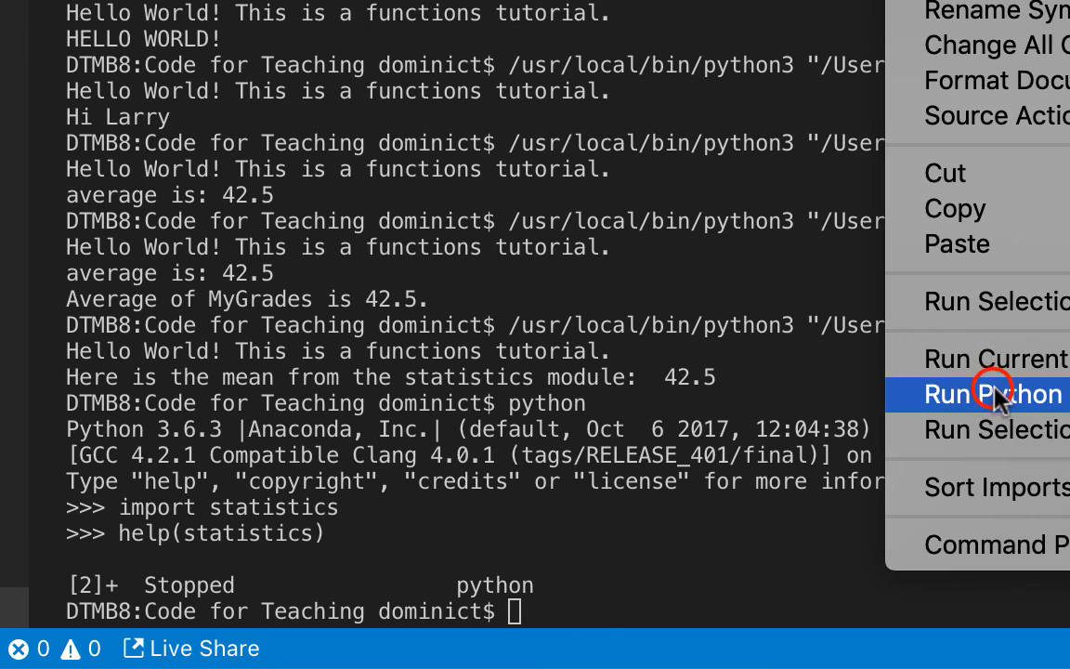
click(992, 394)
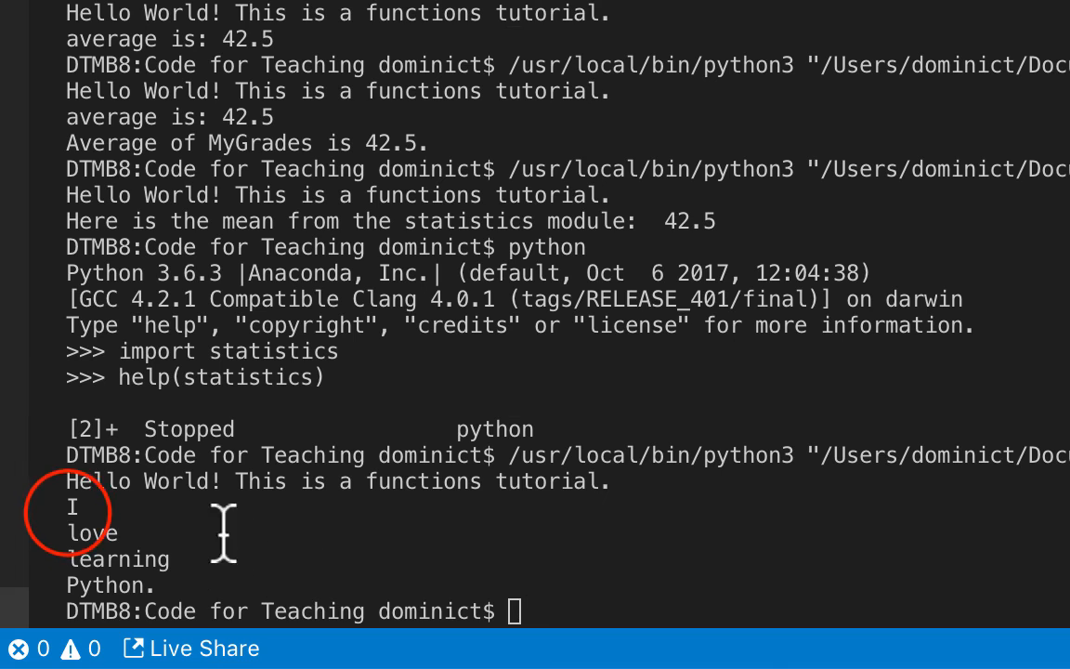
drag(70, 506, 155, 585)
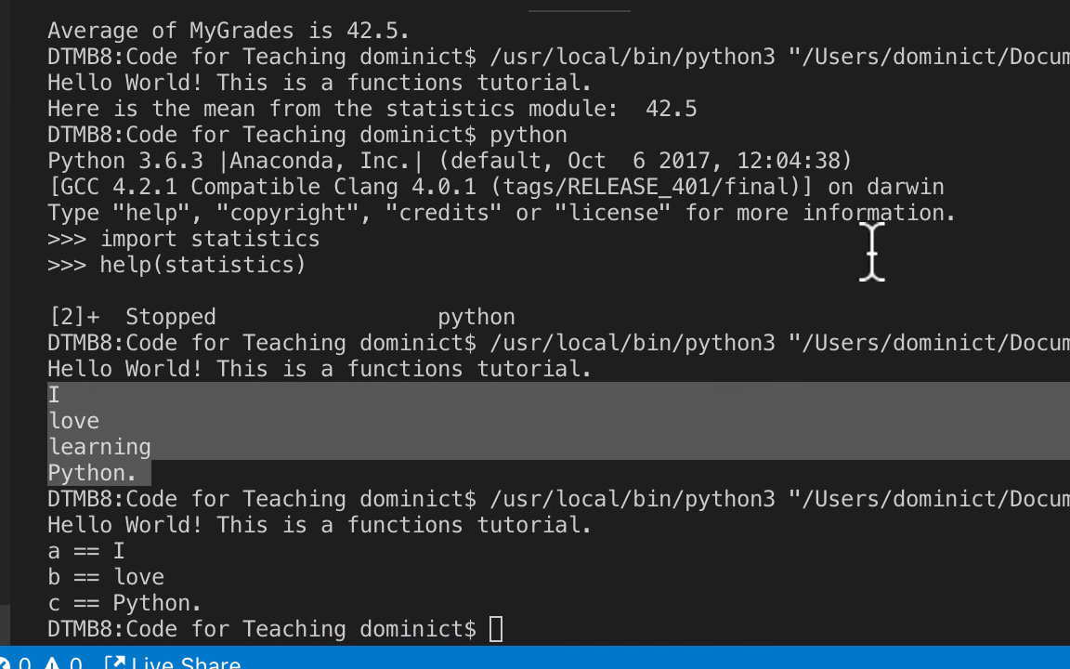
mouse_move(47, 557)
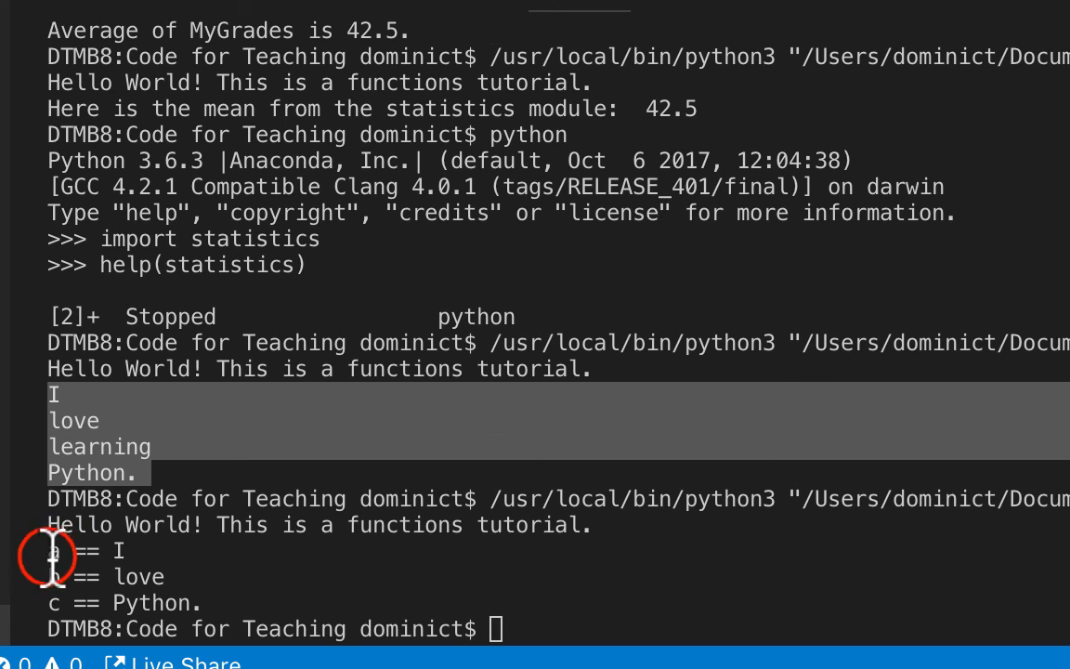